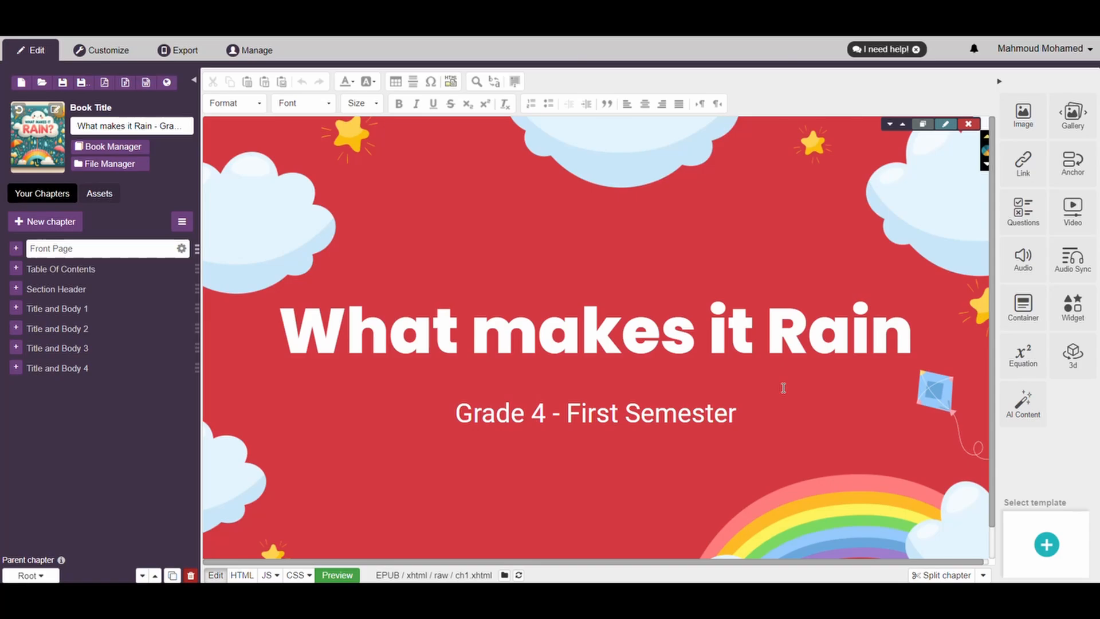
- Show the standard export formats from the Export tab's Export Standard Files panel
click(337, 575)
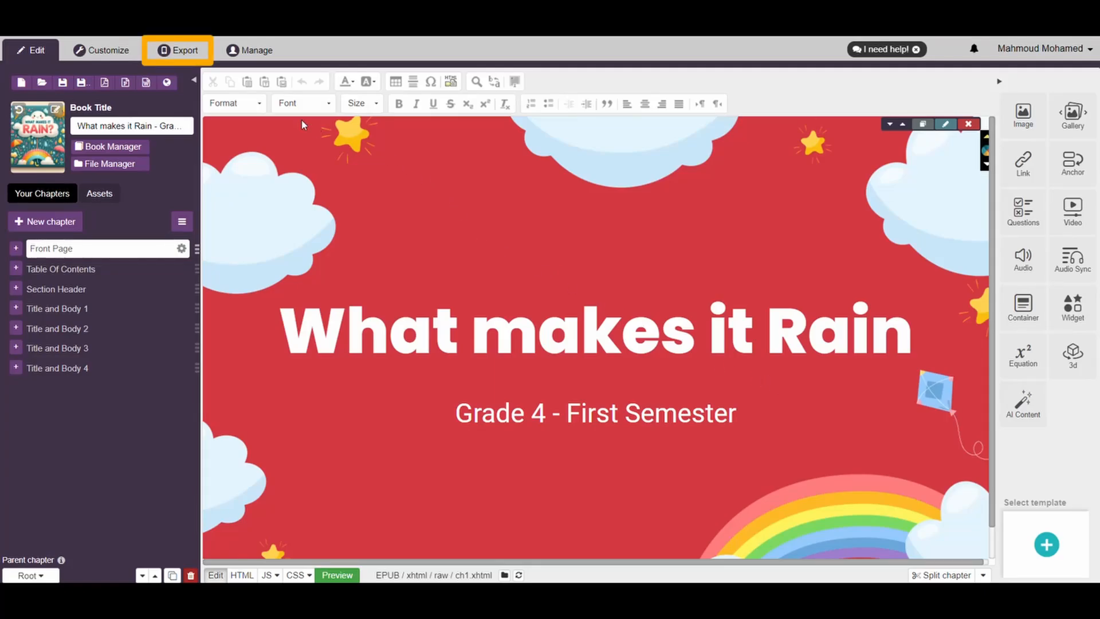
click(183, 50)
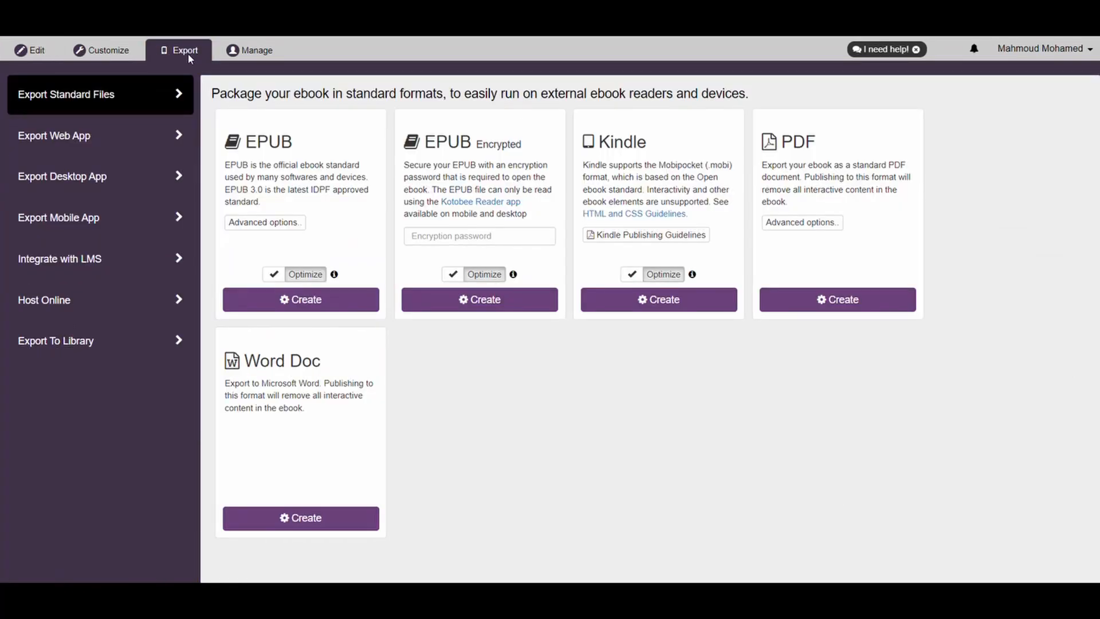
click(98, 94)
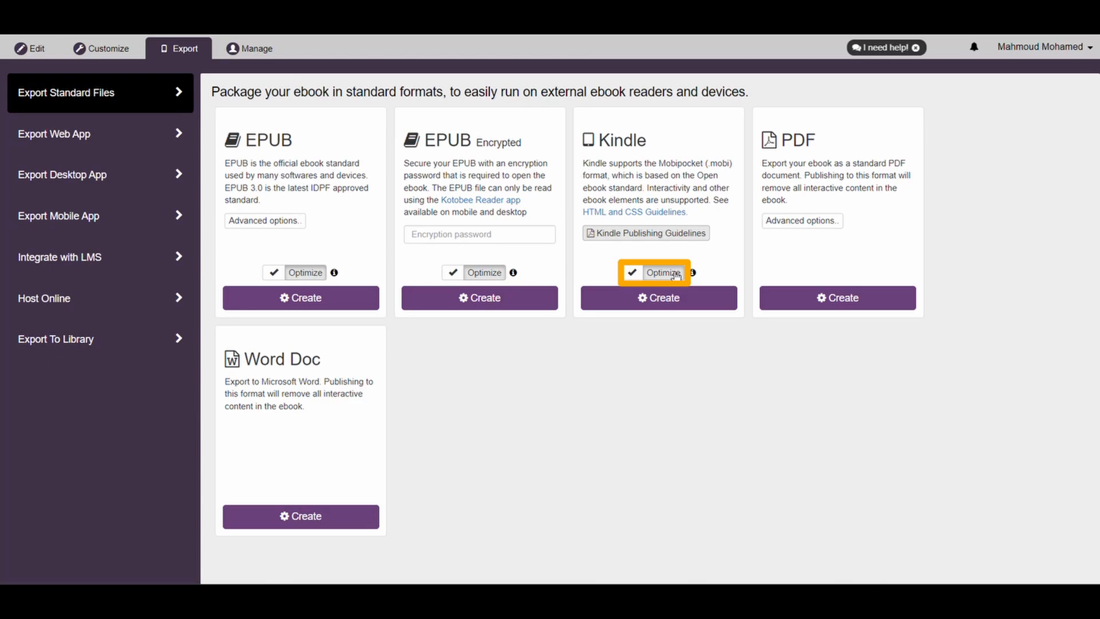
mouse_move(708, 268)
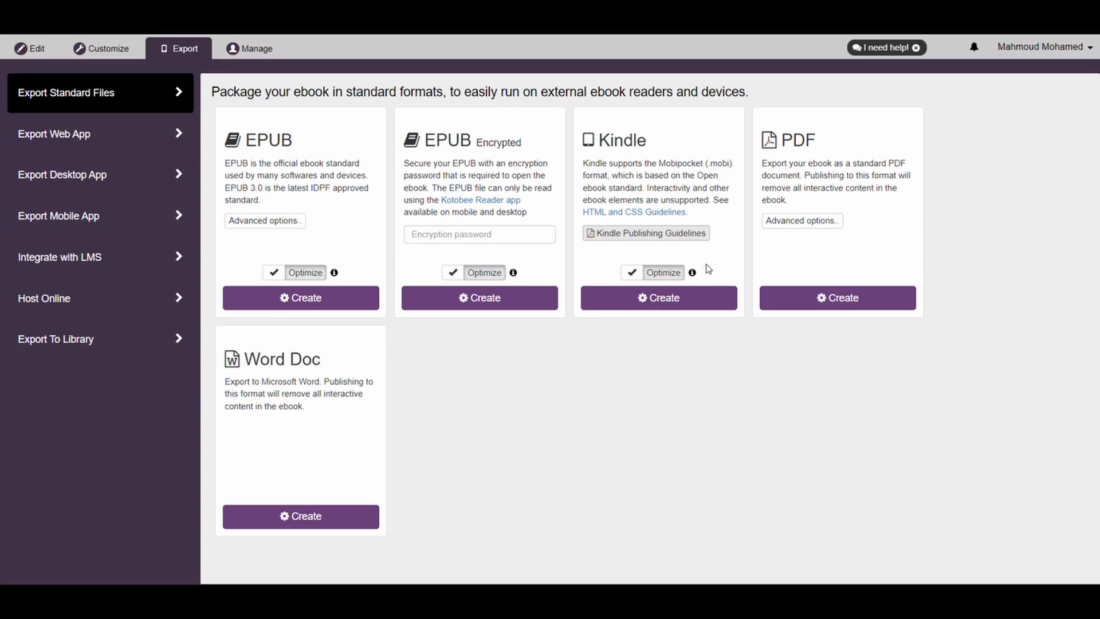
- Check the Kindle Publishing Guidelines and create the Kindle export of the ebook
click(645, 232)
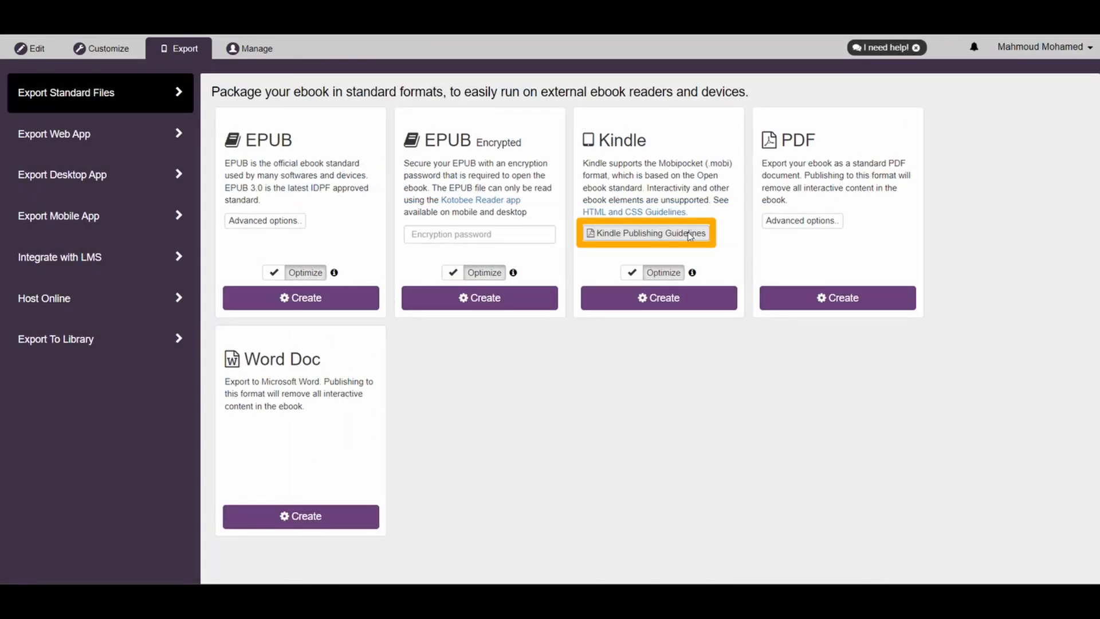
mouse_move(710, 295)
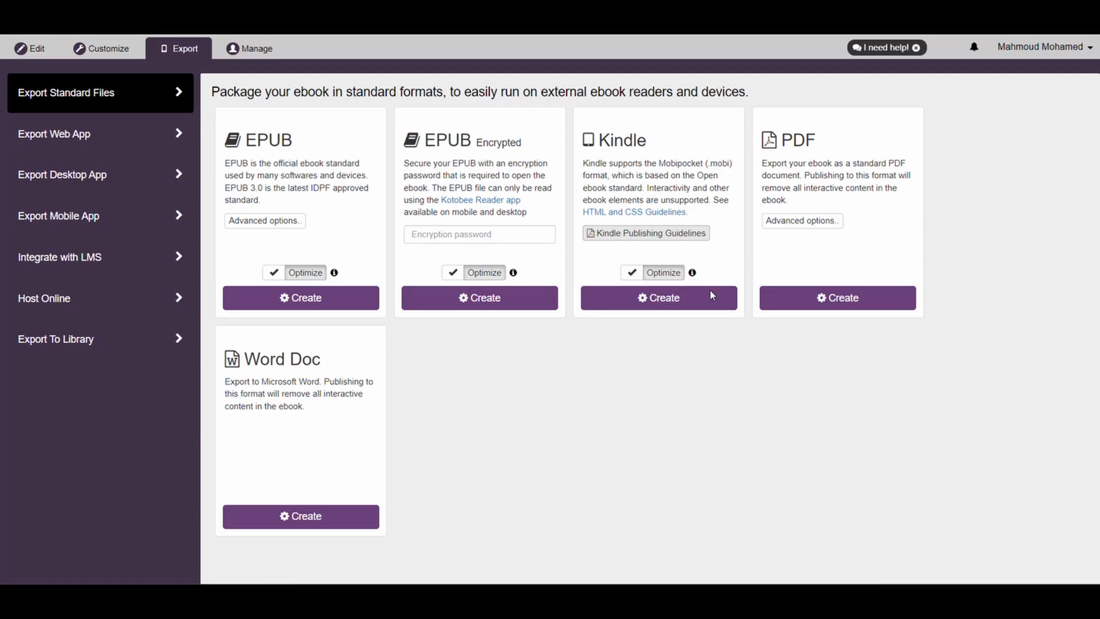
click(657, 298)
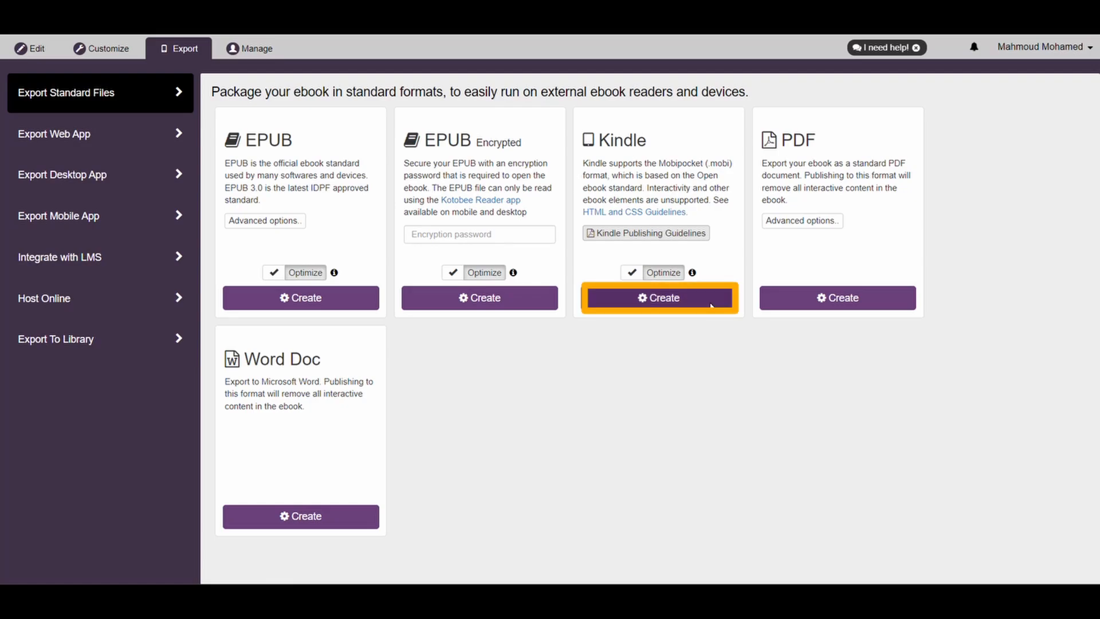
mouse_move(795, 386)
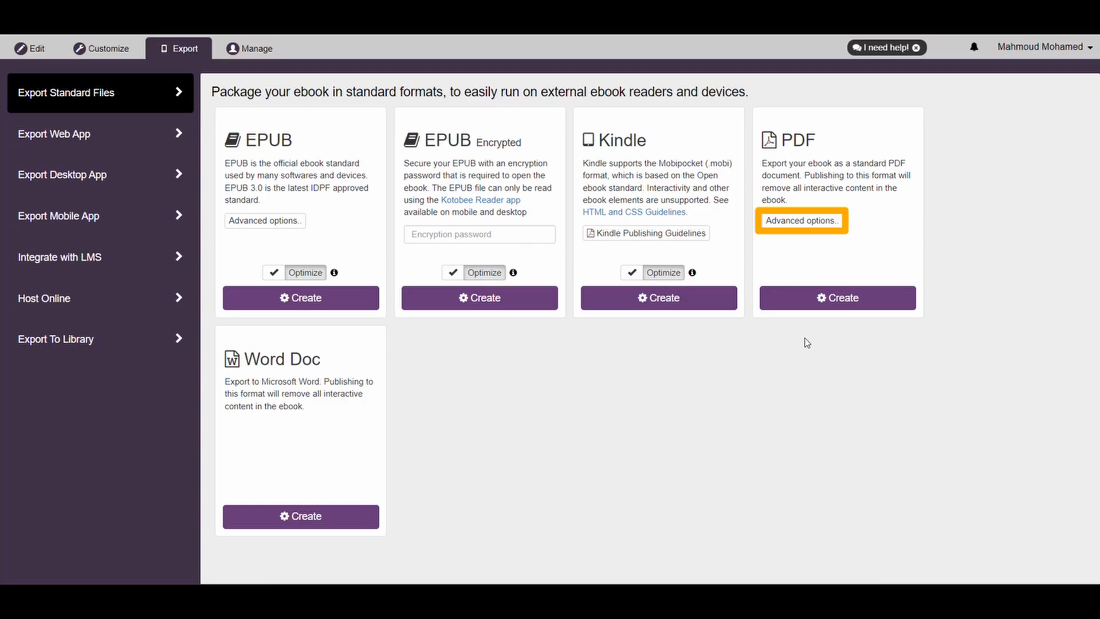
- In PDF Advanced options, enable Ignore errors and Separate chapters
click(800, 220)
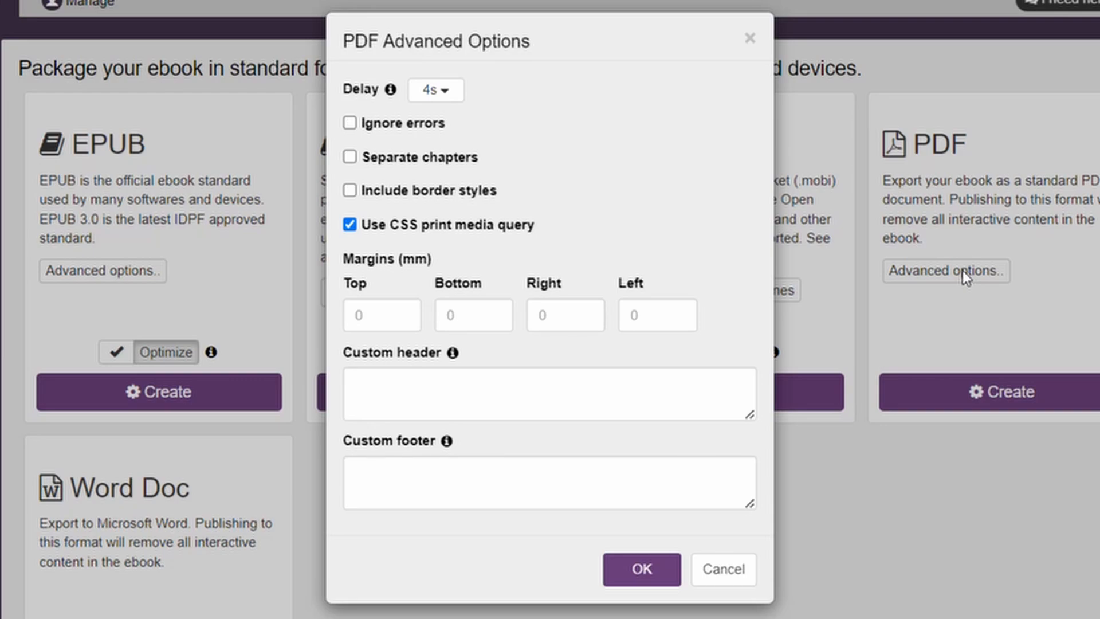
click(350, 123)
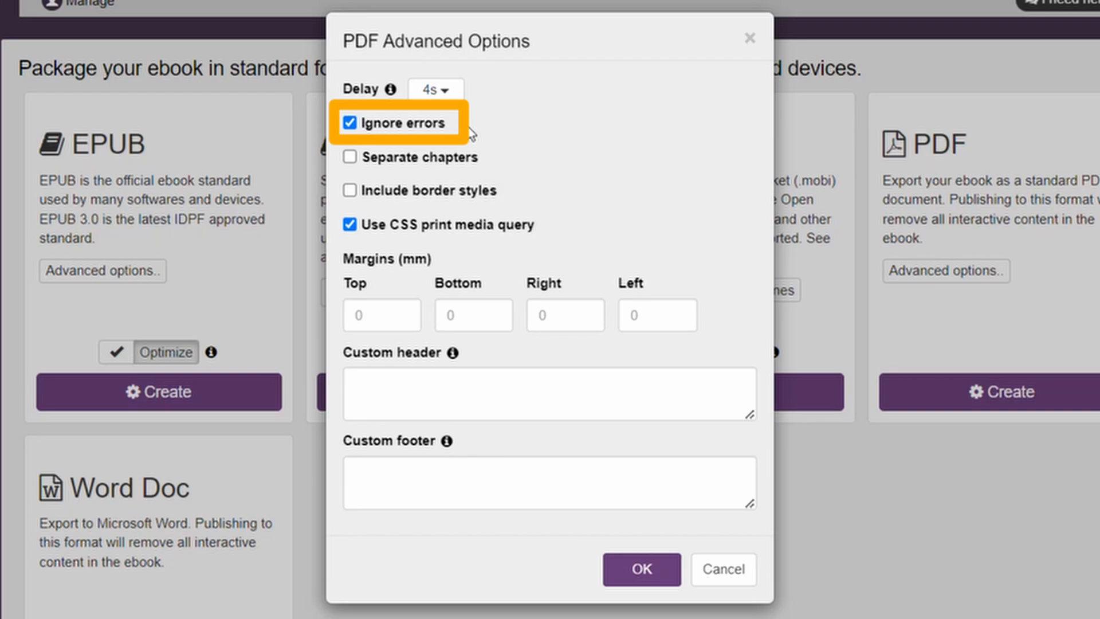
mouse_move(493, 132)
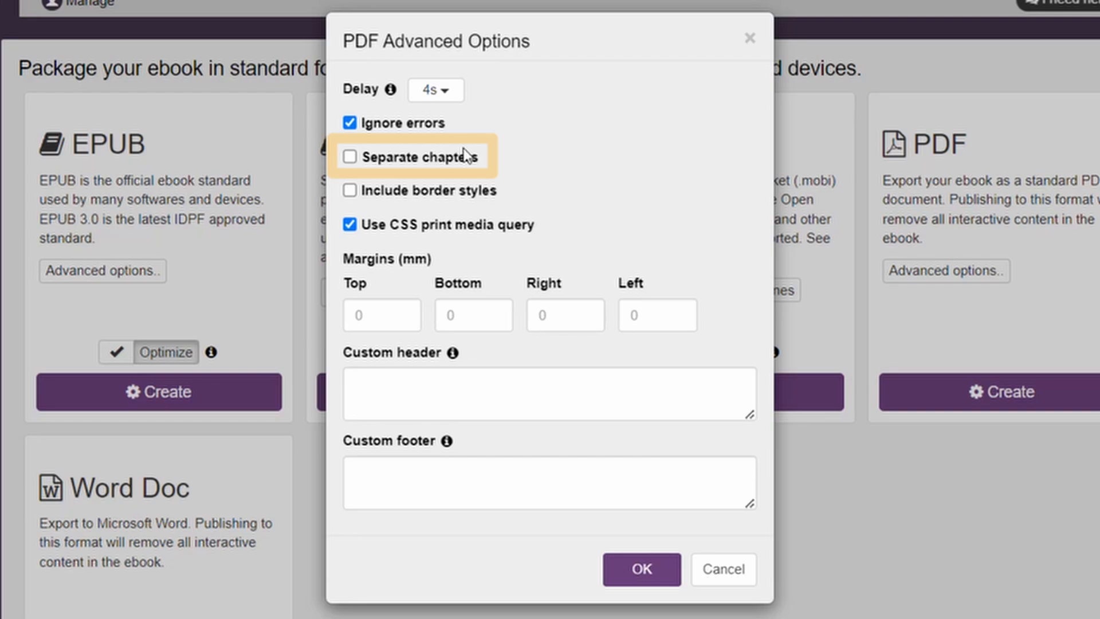
click(351, 157)
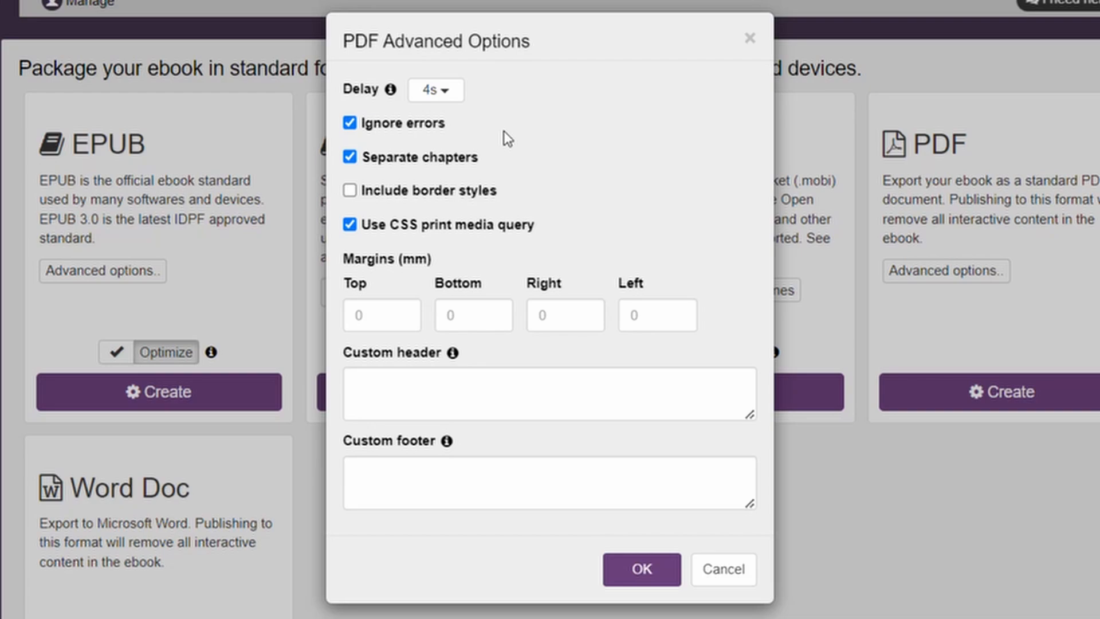
click(381, 315)
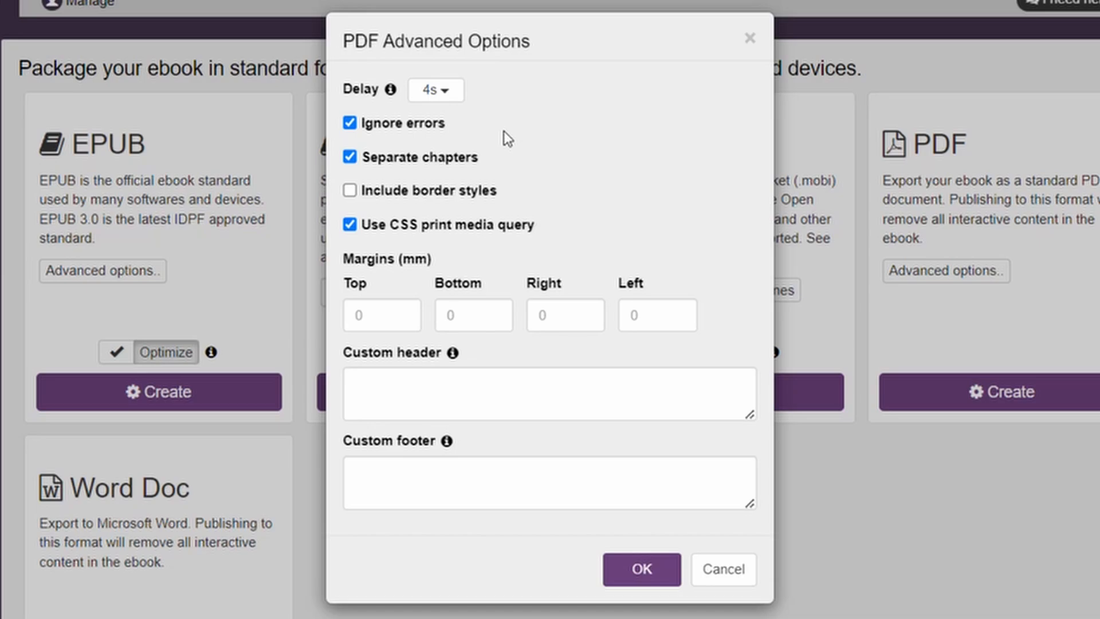
- Confirm the PDF advanced options with OK
click(722, 569)
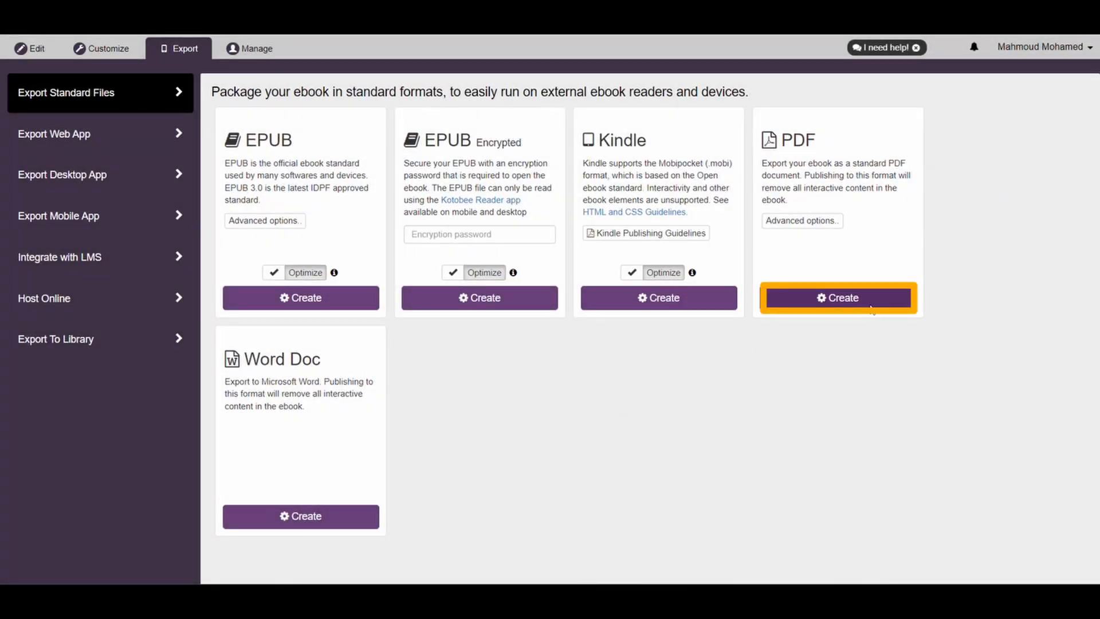
mouse_move(697, 409)
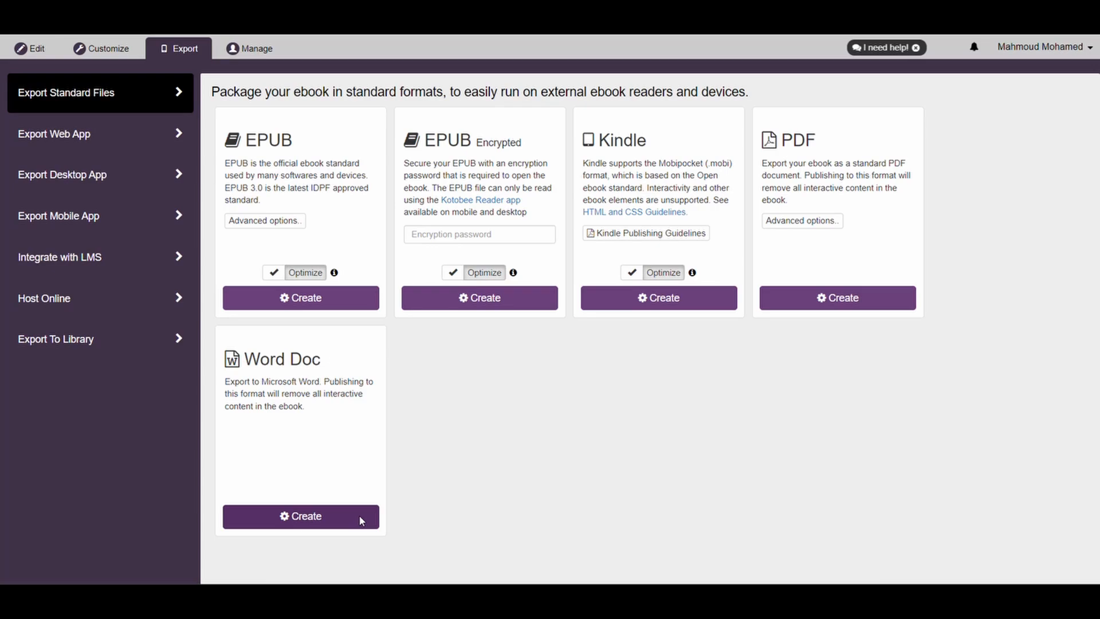
mouse_move(468, 506)
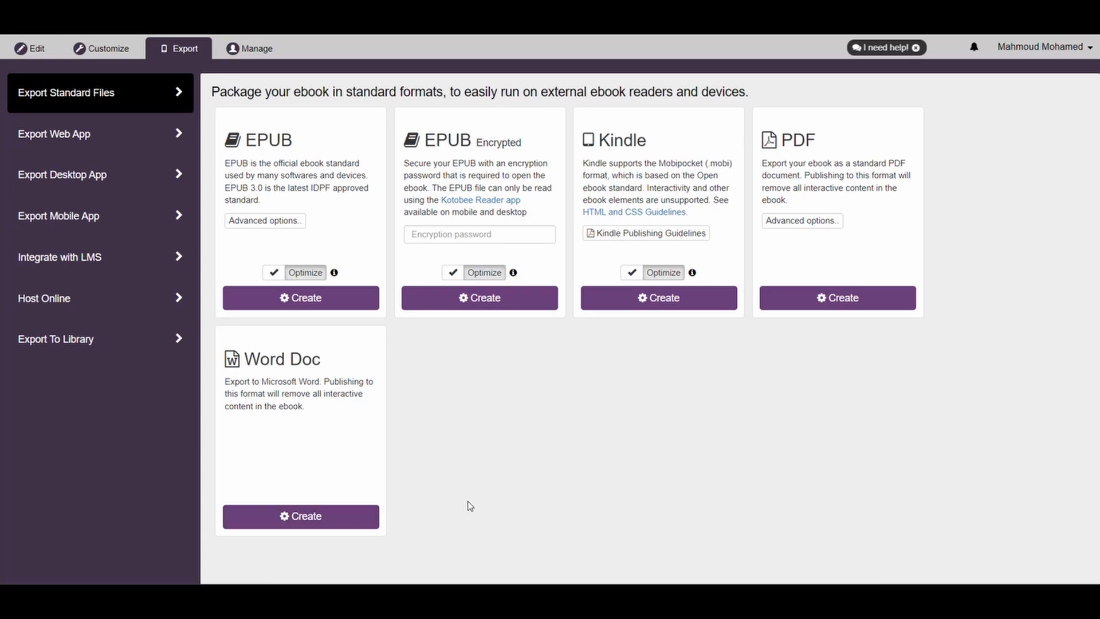